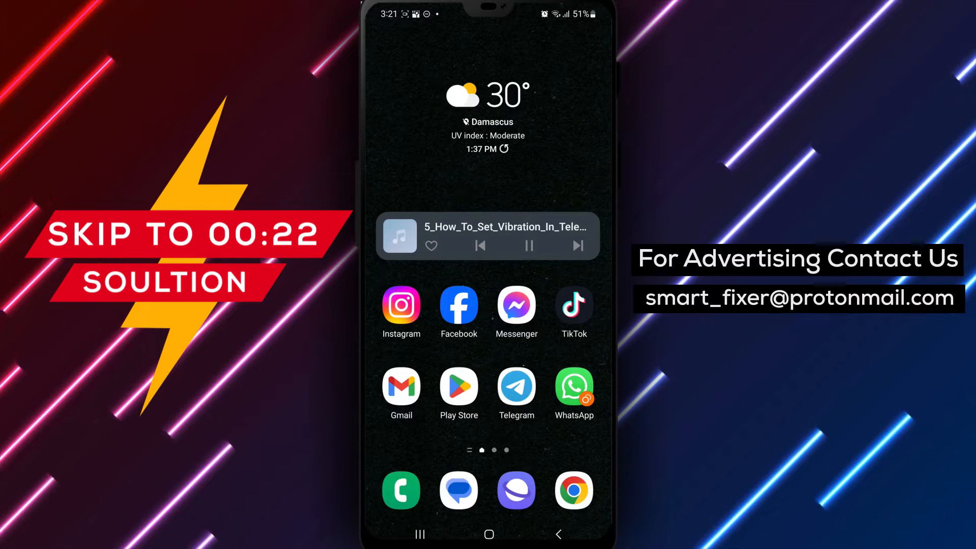
Launch Telegram and go to Settings through the main navigation menu.
left_click(516, 389)
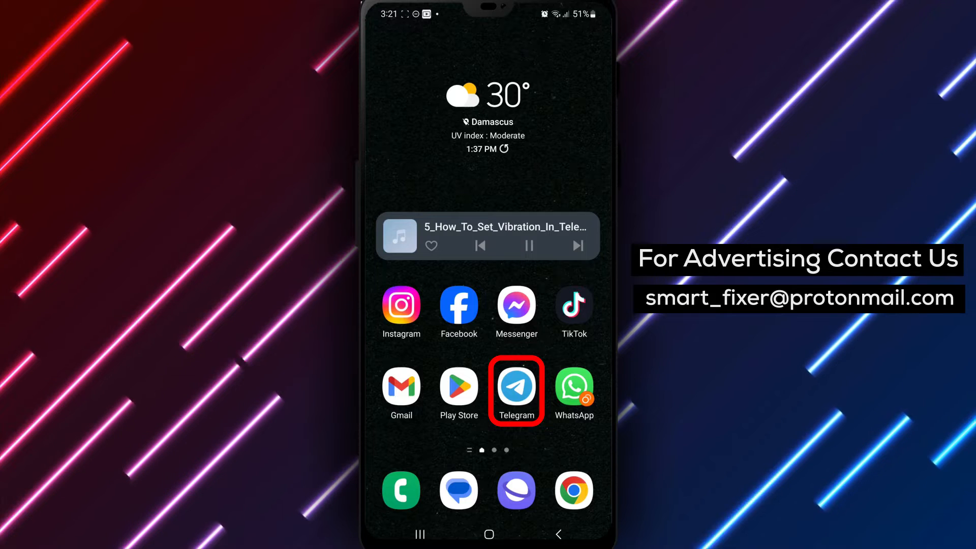
left_click(516, 385)
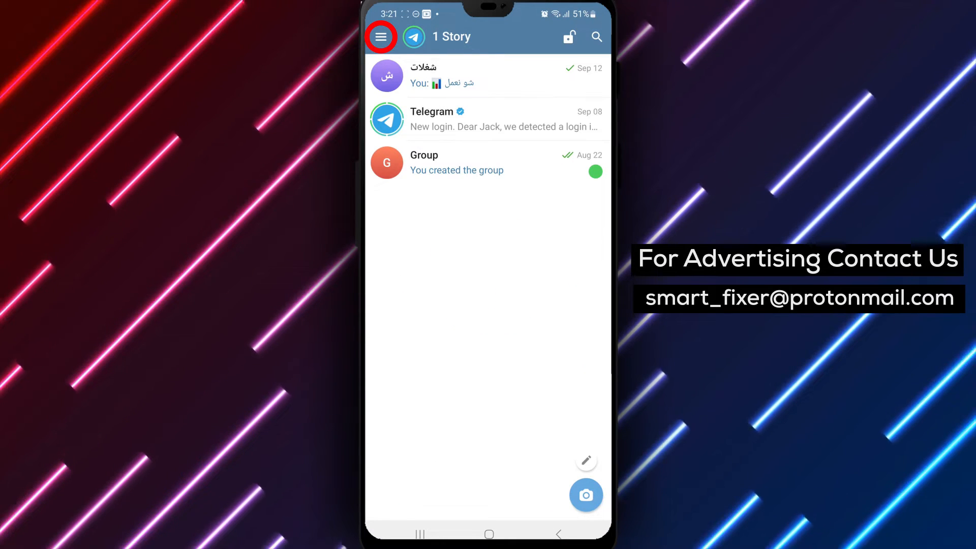
left_click(380, 36)
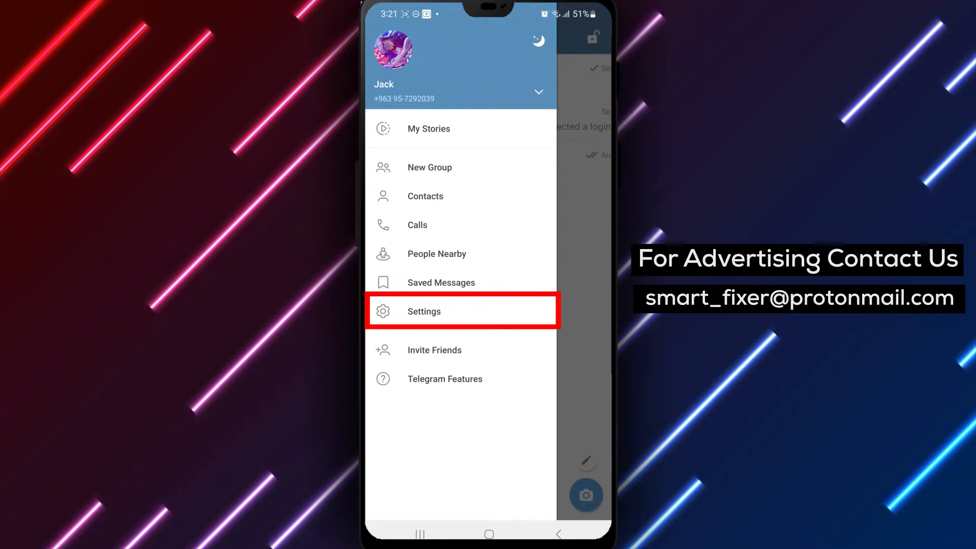
left_click(461, 311)
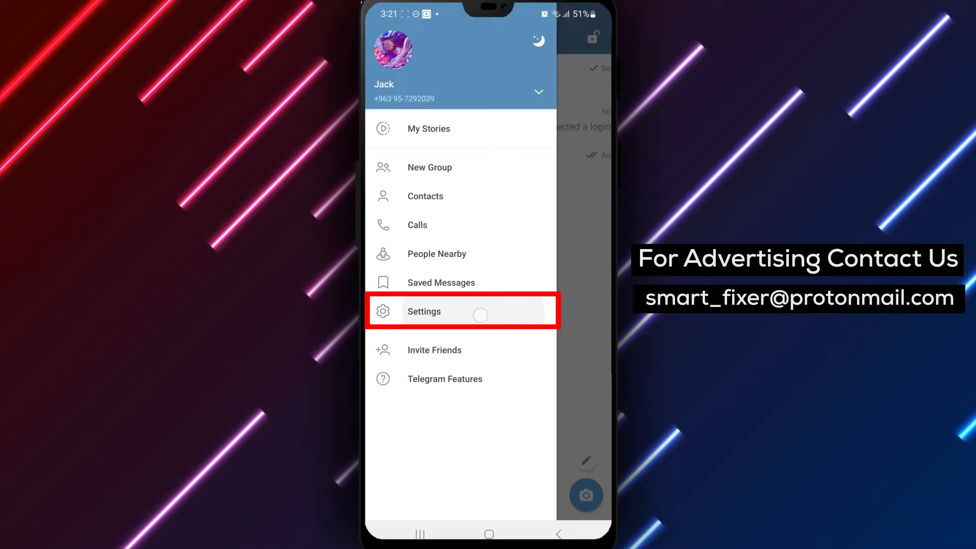
left_click(424, 311)
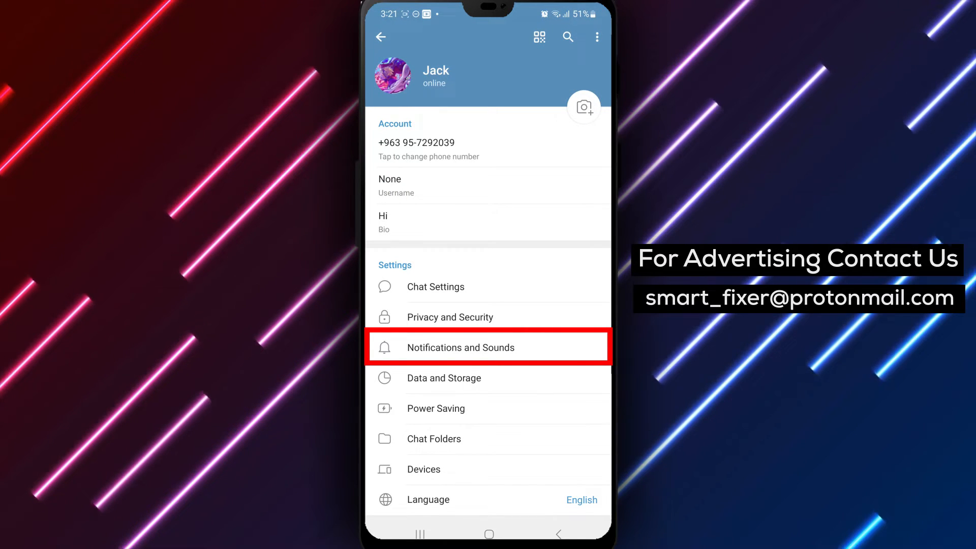
Open the Notifications and Sounds settings page.
left_click(461, 347)
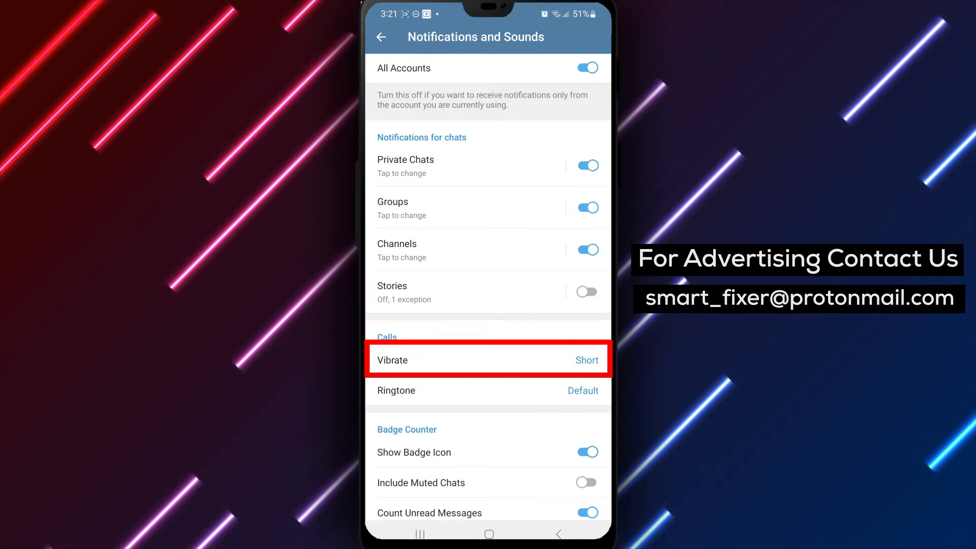
Set Calls Vibrate to 'Only on silent' and reopen the choices to confirm.
left_click(488, 360)
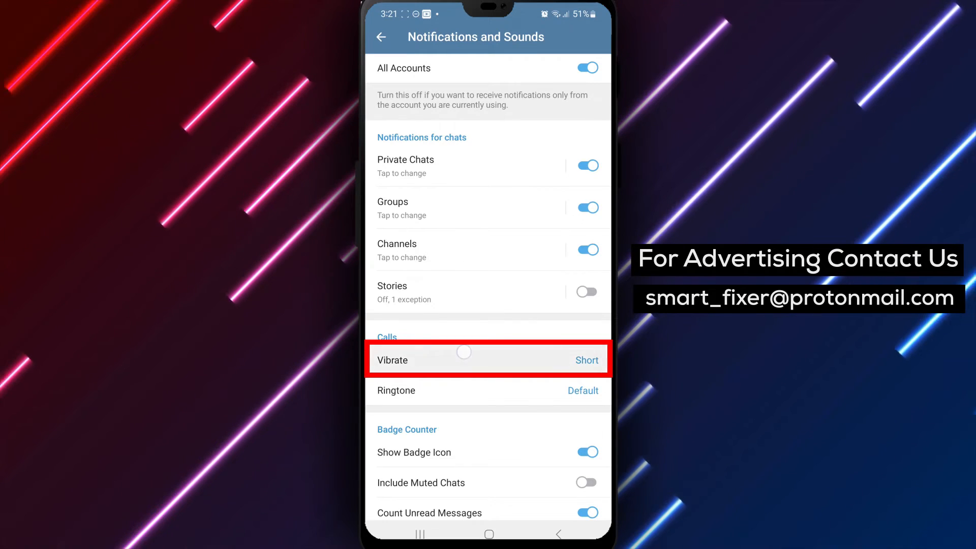
left_click(487, 360)
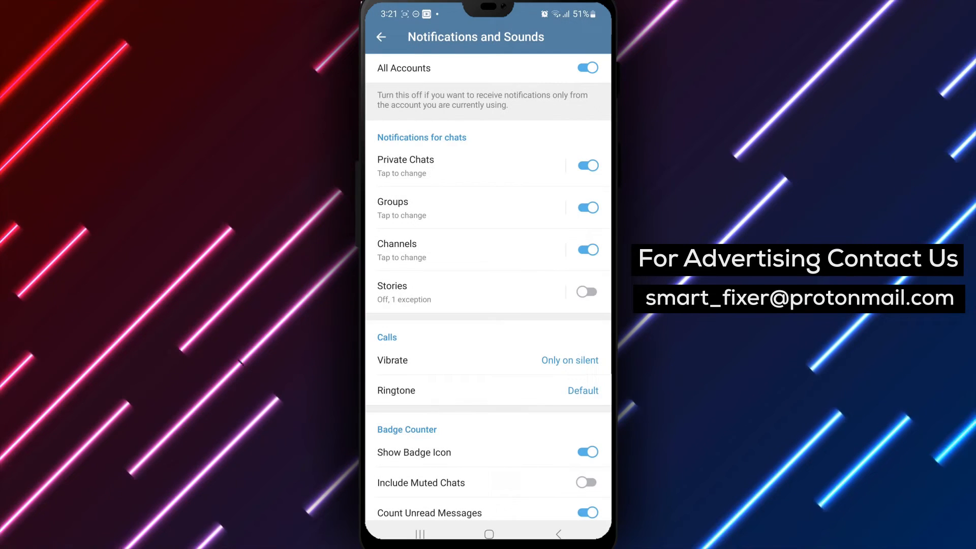
left_click(488, 360)
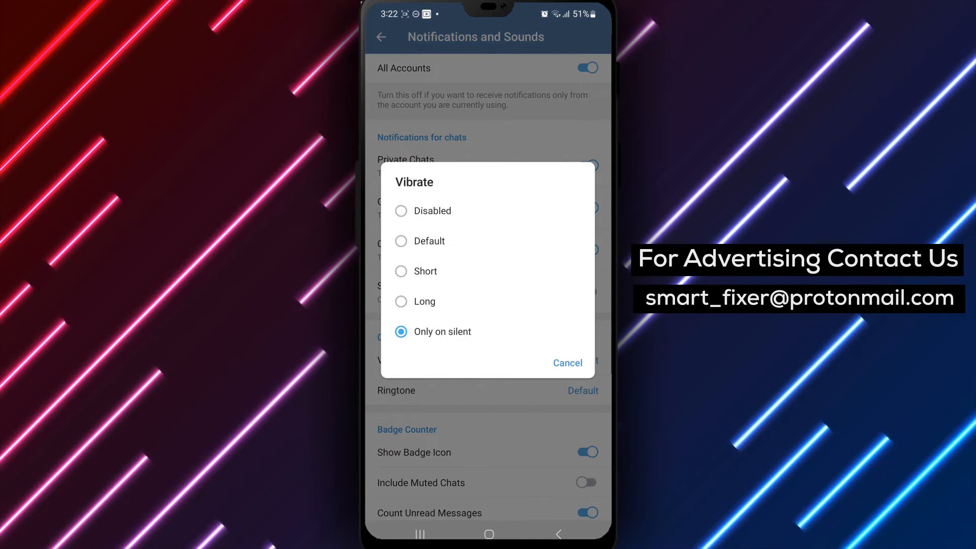